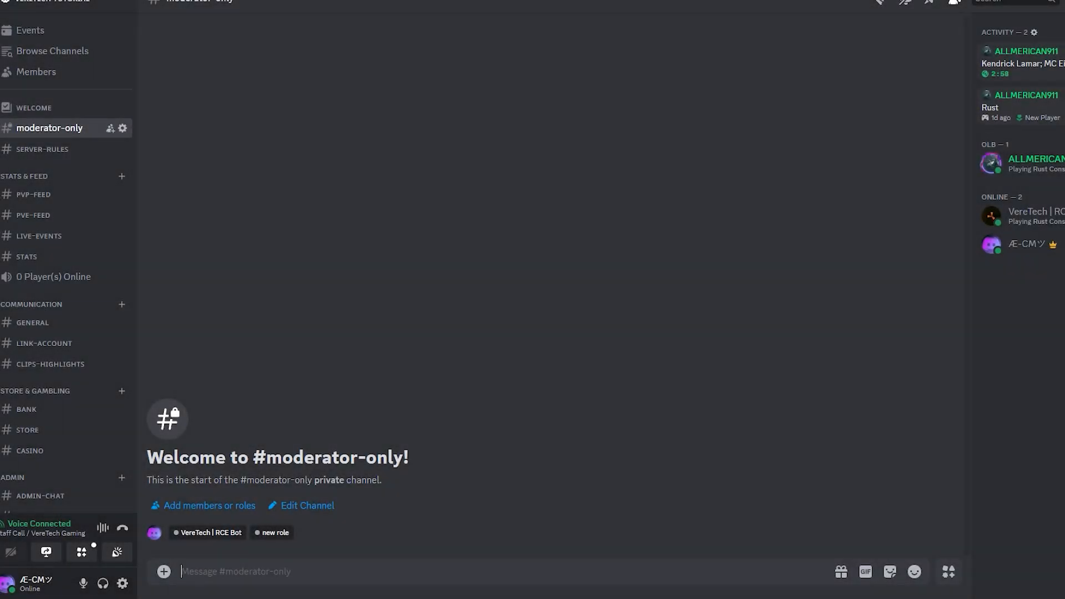
# Step: Send a /clan create command with tag VT1 and colour Cyan
pyautogui.write('/CL')
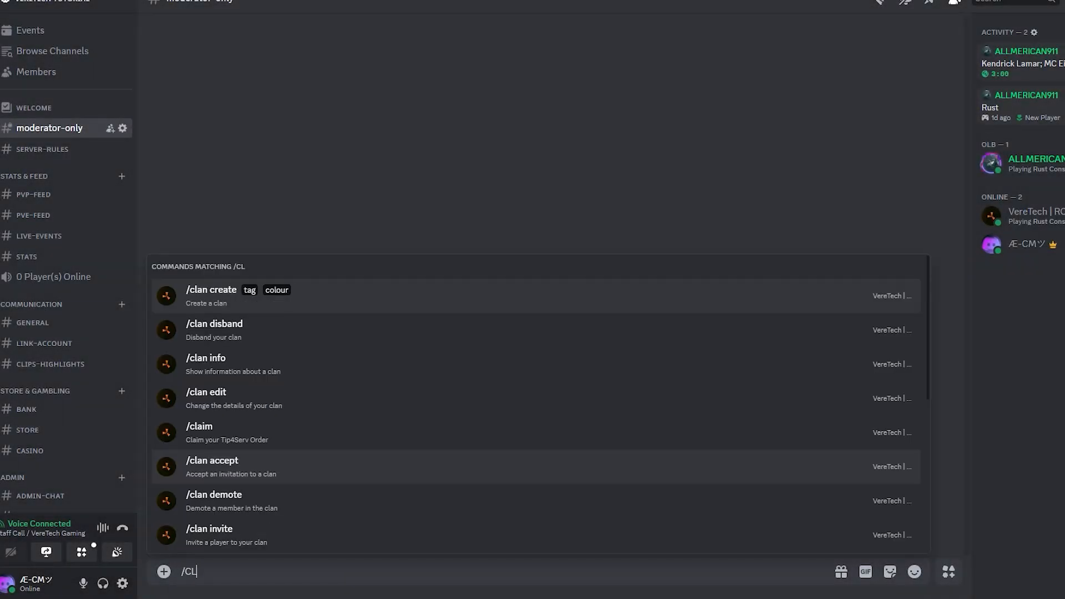
pyautogui.click(211, 290)
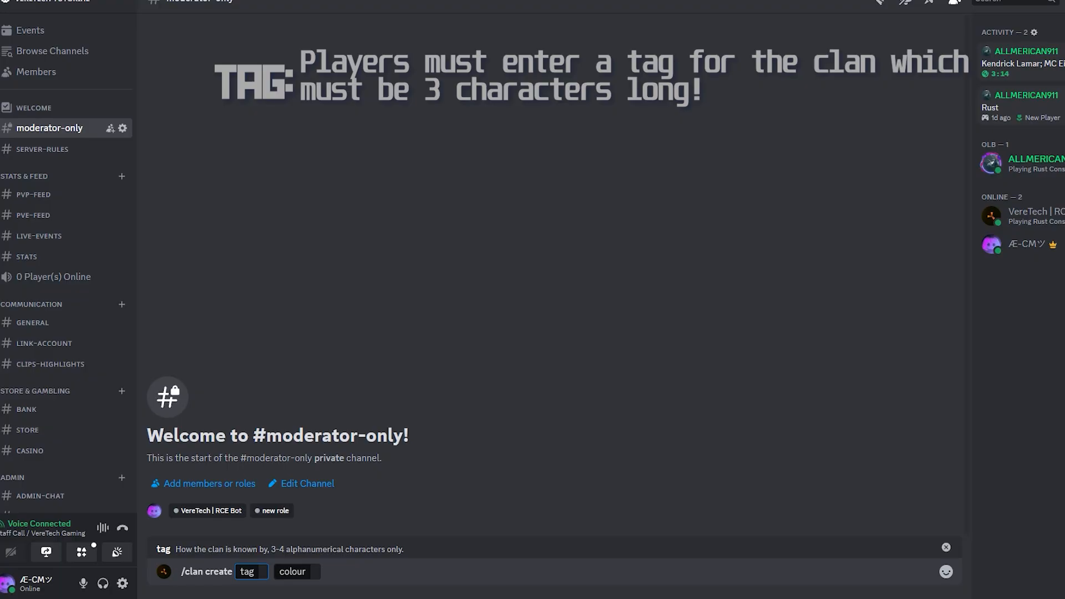
pyautogui.write('VT1')
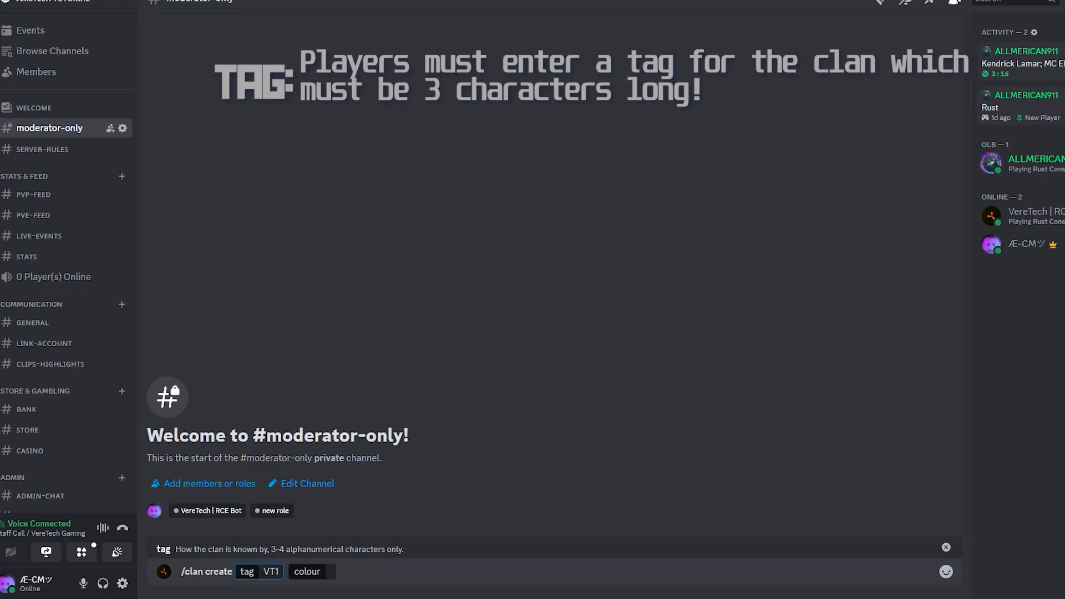
pyautogui.click(306, 571)
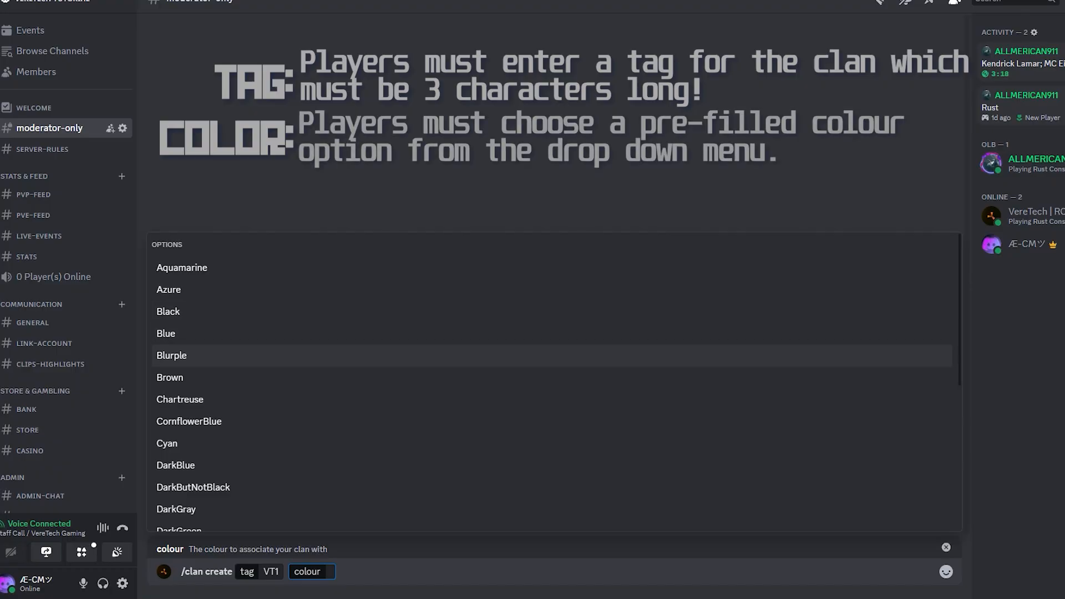
pyautogui.moveTo(169, 377)
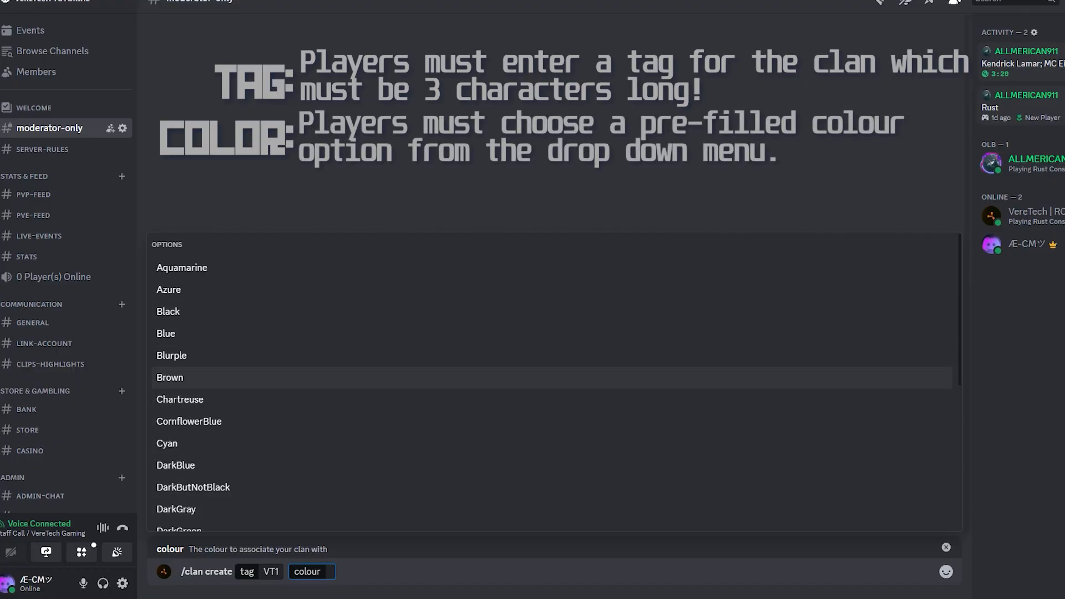
pyautogui.click(167, 443)
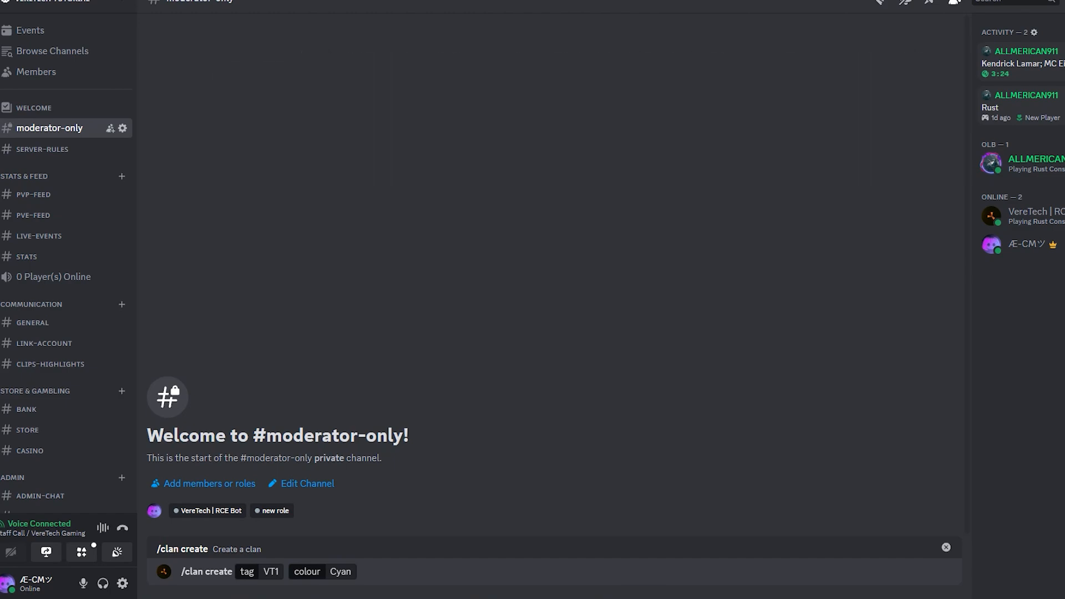
pyautogui.press('Enter')
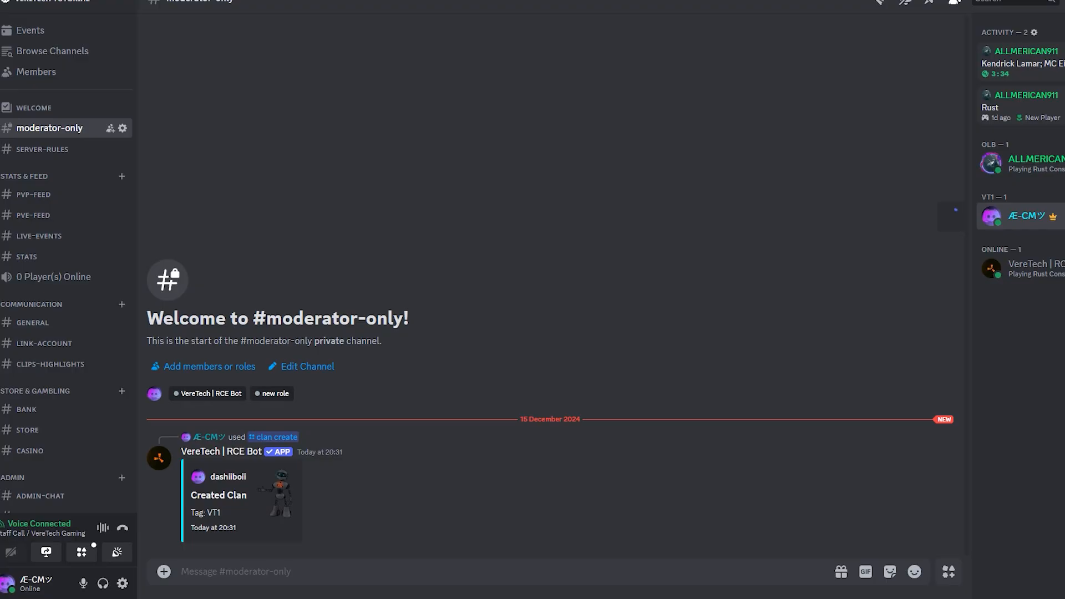
# Step: Focus the message box to begin the next clan command after the VT1 confirmation
pyautogui.click(992, 217)
pyautogui.write('/clan edit tag')
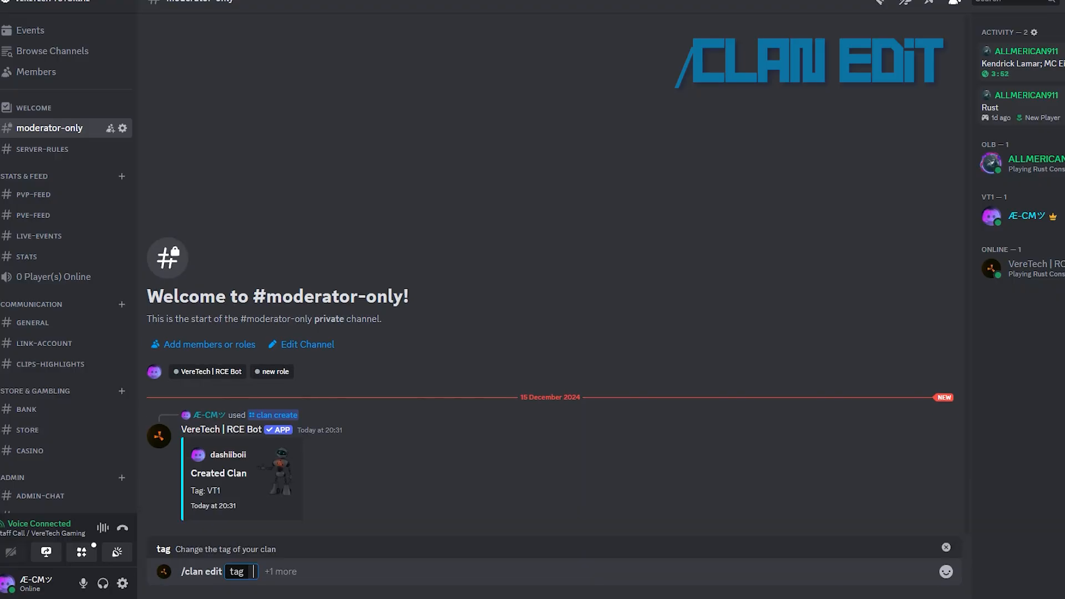
# Step: Edit the clan tag to VT2, then begin composing a /clan info command
pyautogui.write('VT2')
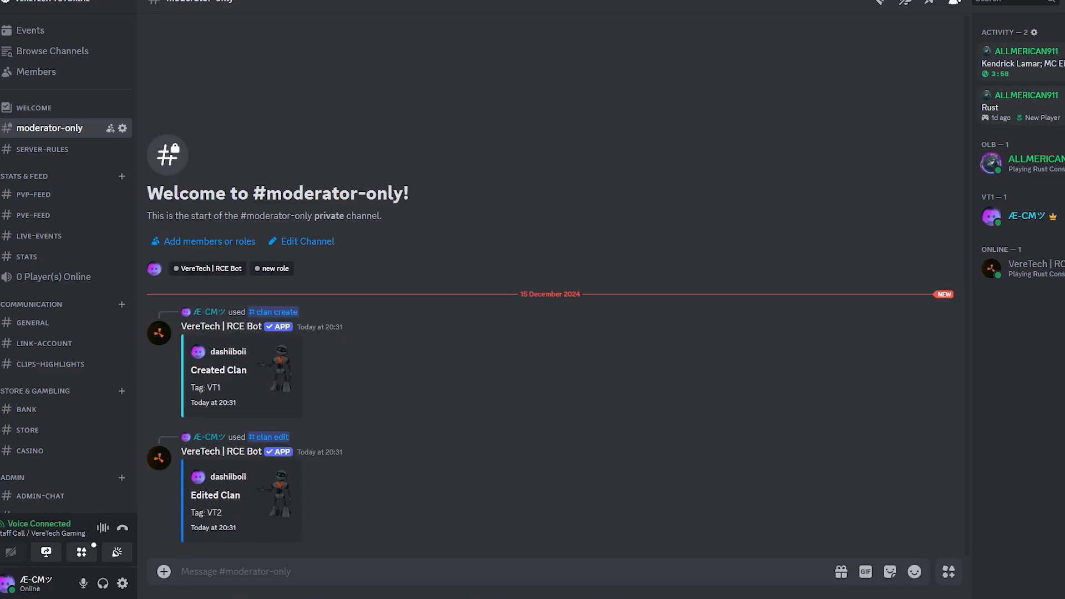
pyautogui.click(236, 572)
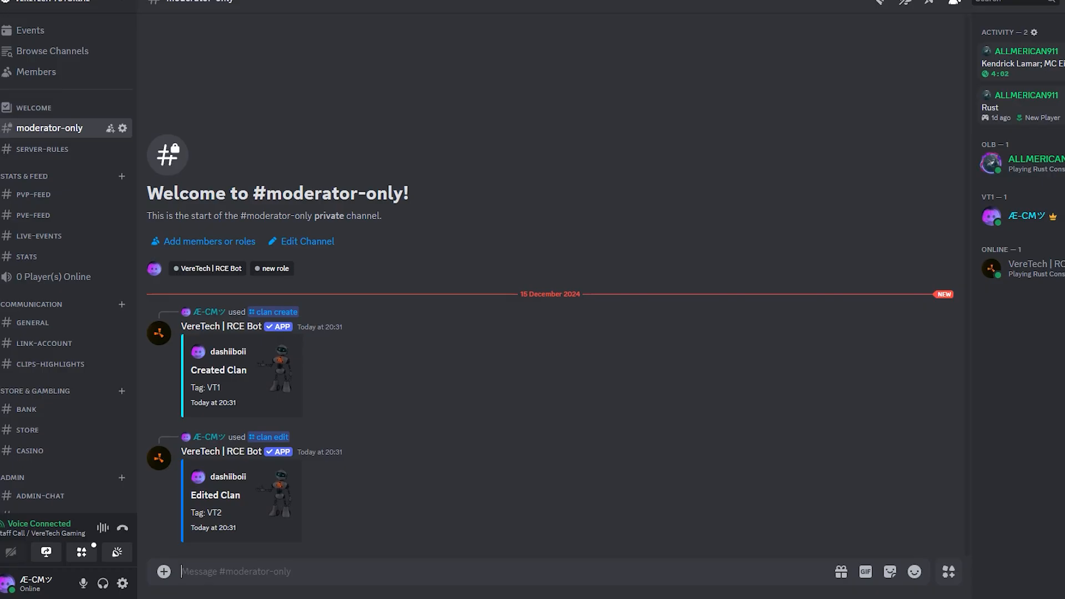
pyautogui.write('/clan info clan VT2')
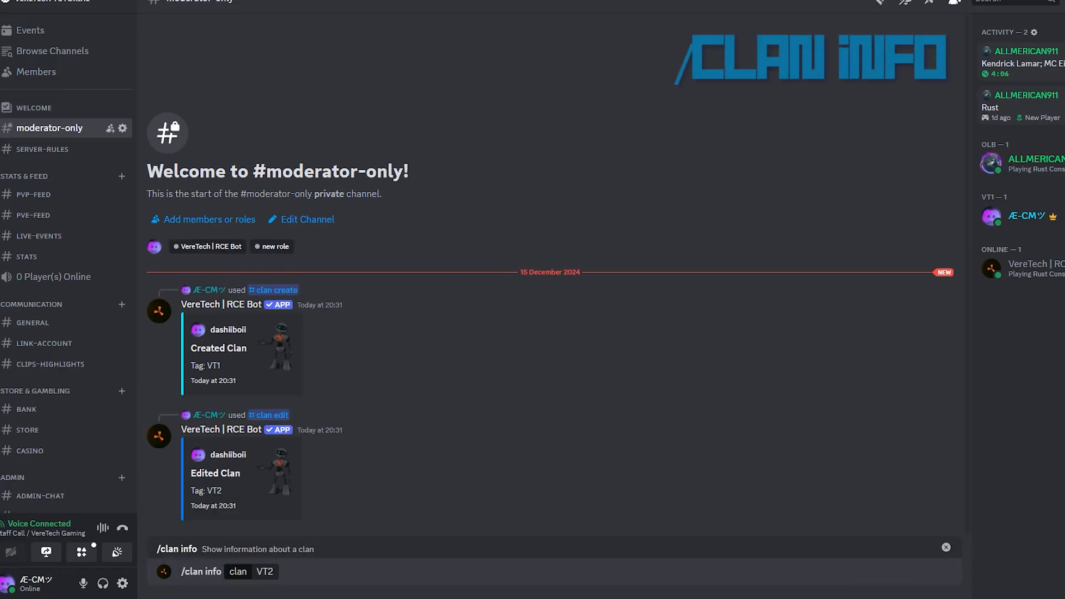
# Step: Request clan info for VT2, then for OLB chosen from the options
pyautogui.press('Enter')
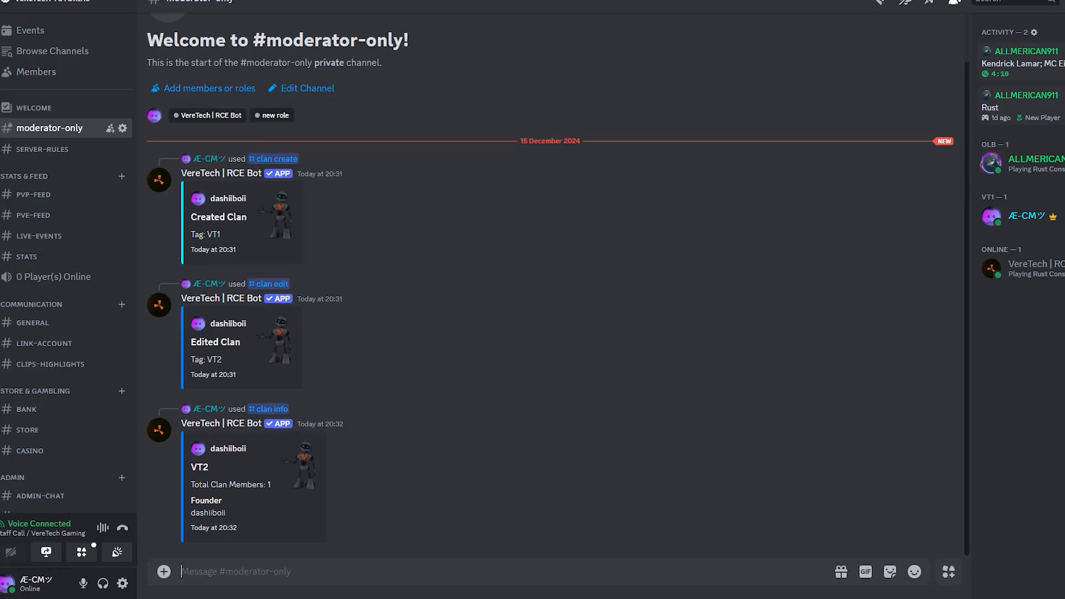
pyautogui.write('/clan info clan')
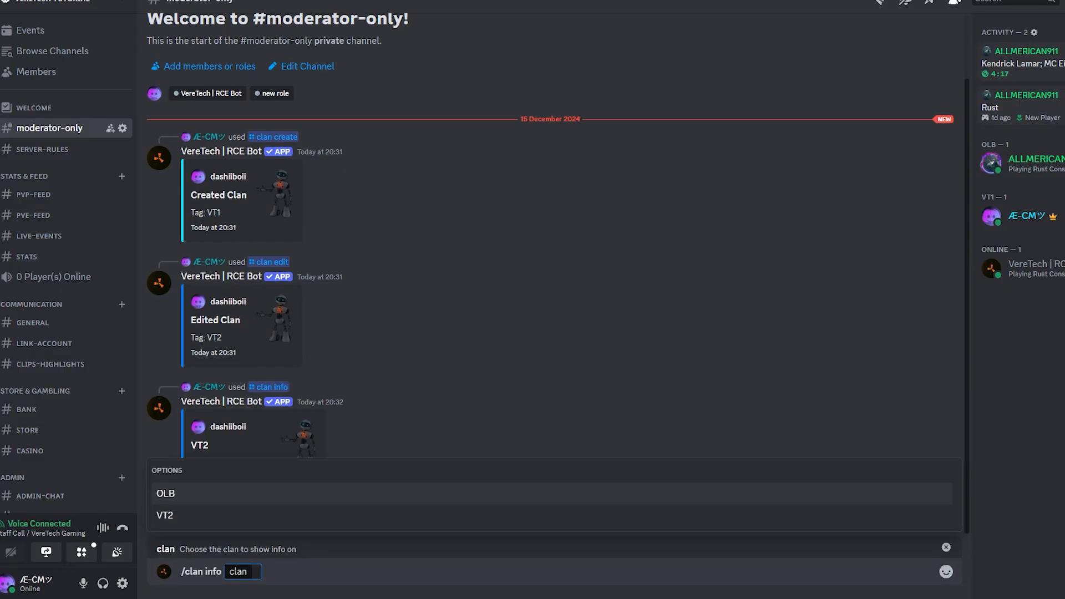
pyautogui.click(164, 515)
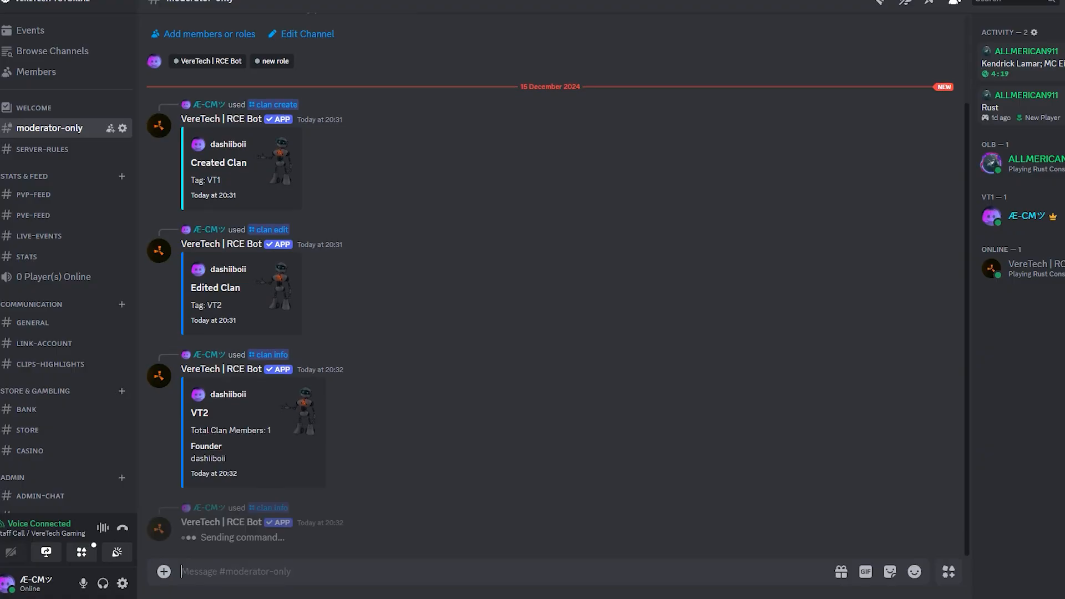
pyautogui.scroll(-3)
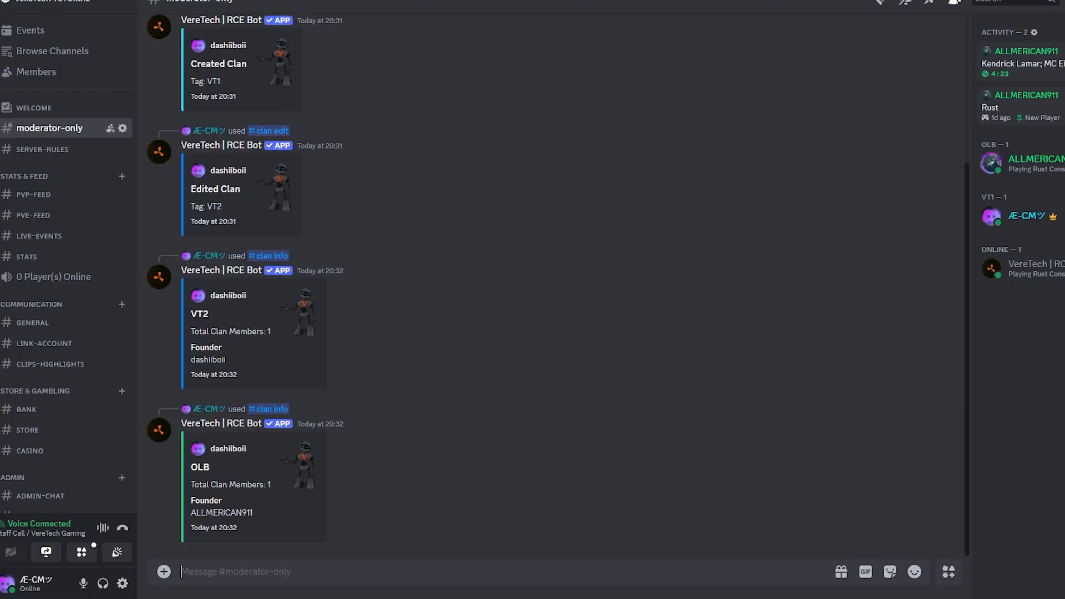
# Step: Disband the VT2 clan via /clan disband and confirm with Yes
pyautogui.write('/clan disband')
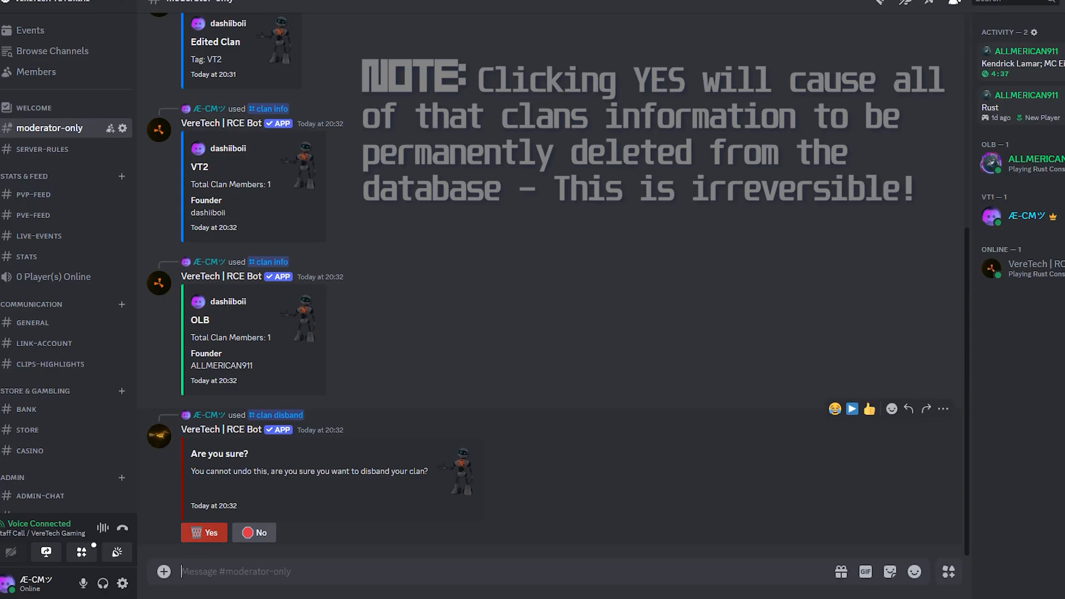
pyautogui.click(204, 532)
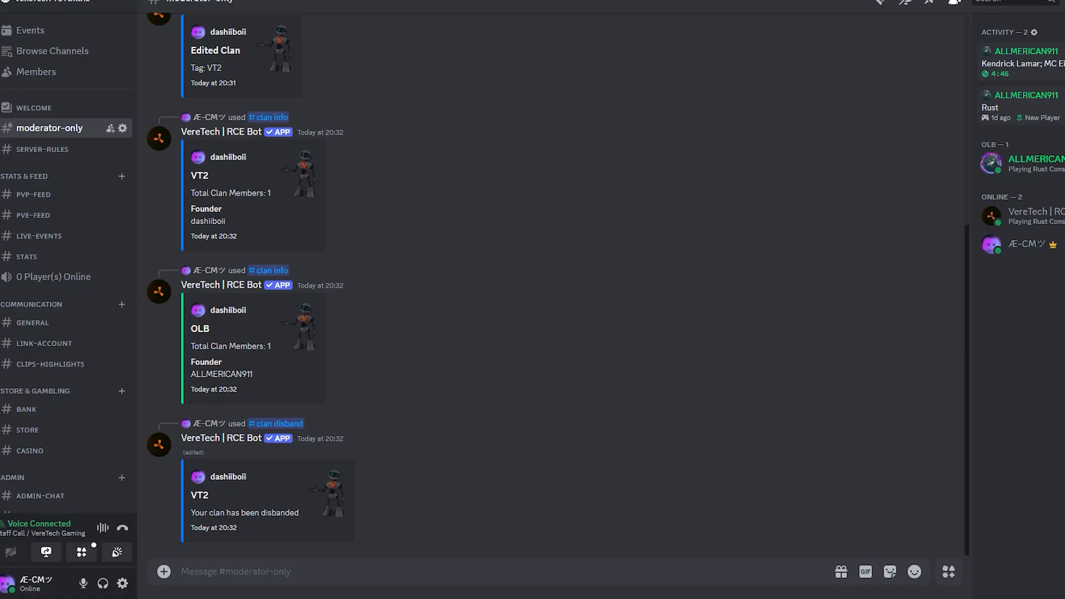
# Step: Disband the OLB clan via the player disband-clan command and confirm with Yes
pyautogui.write('/pl')
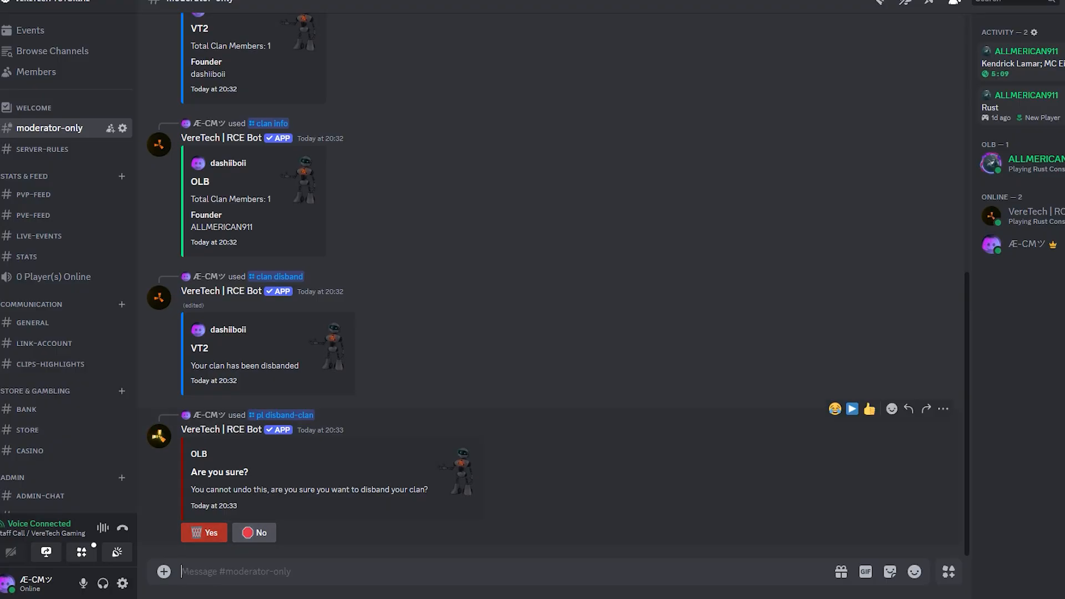
pyautogui.click(204, 531)
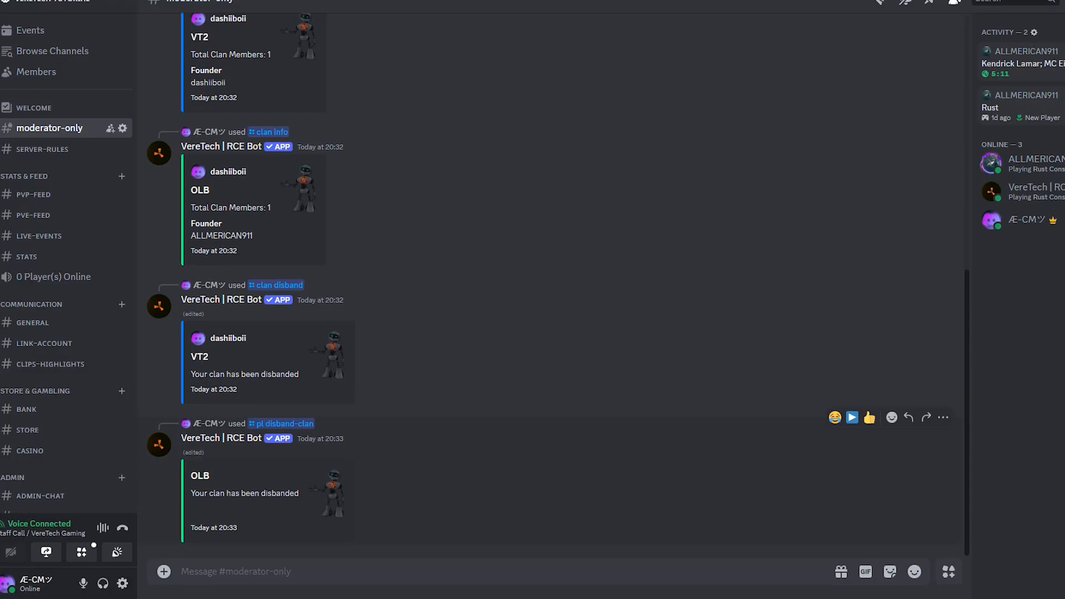